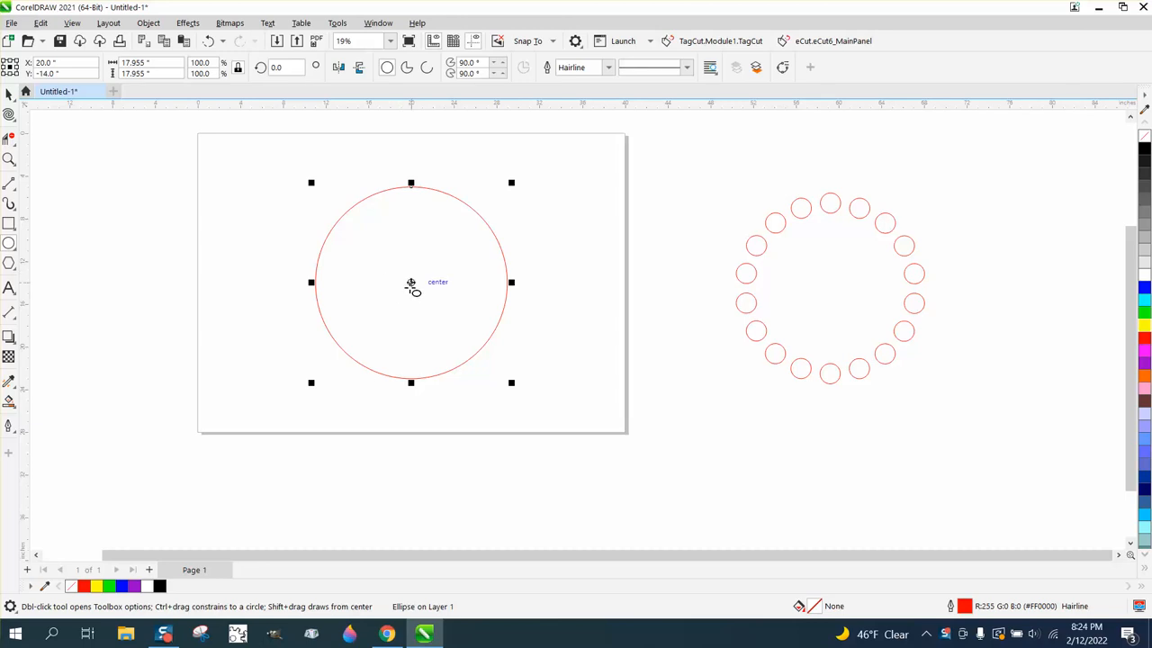
mouse_move(414, 115)
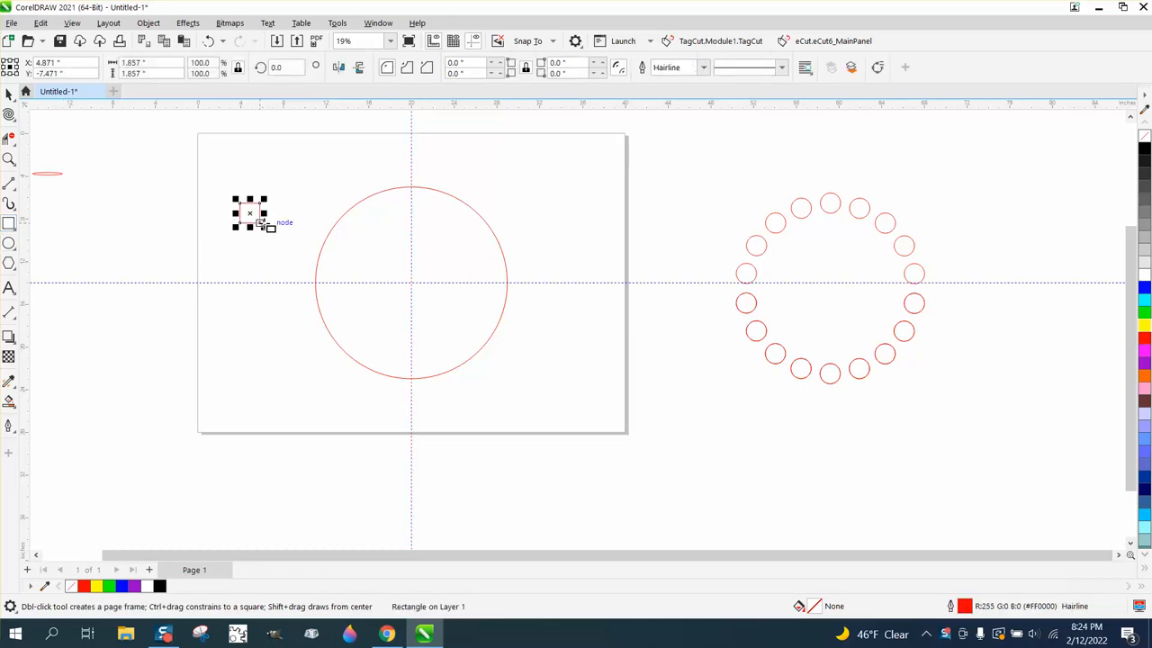
Place the small square on the circle's top edge, centred above its middle.
left_click_drag(248, 213, 410, 285)
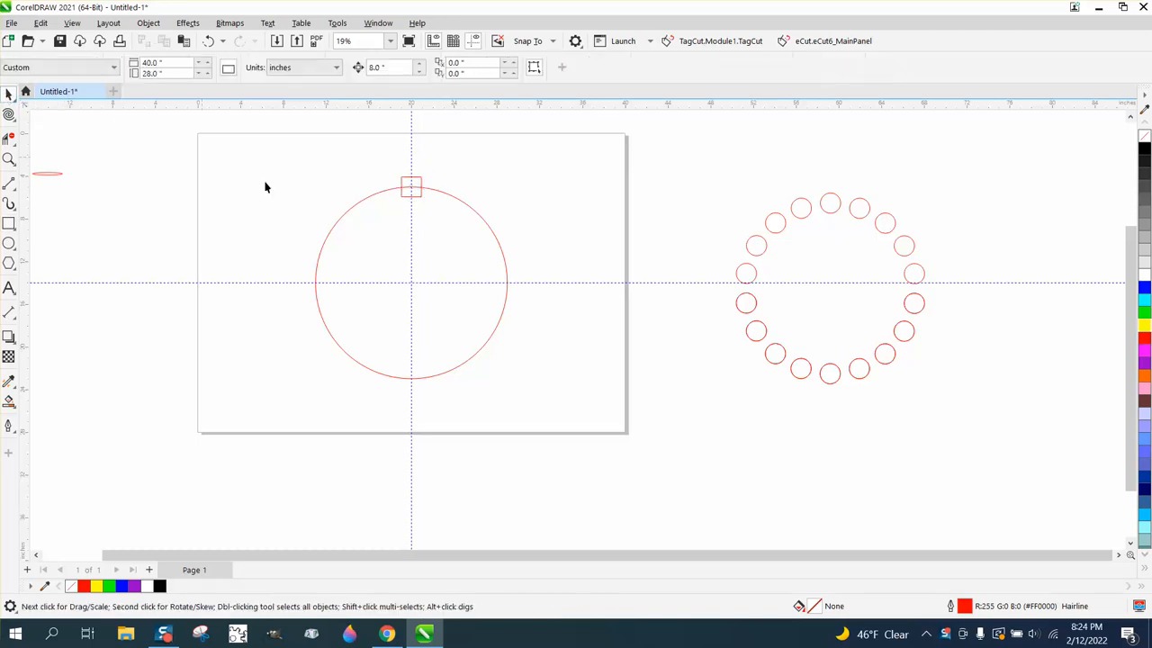
Select the small square a second time to show its rotate handles and pivot.
left_click(410, 188)
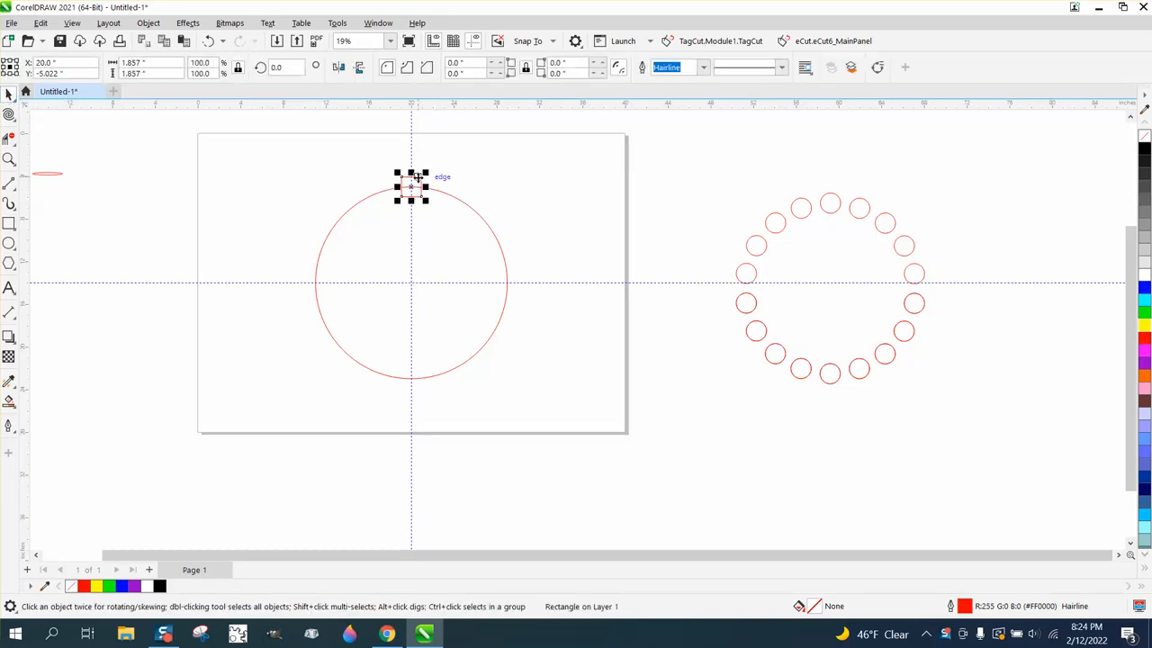
left_click(410, 188)
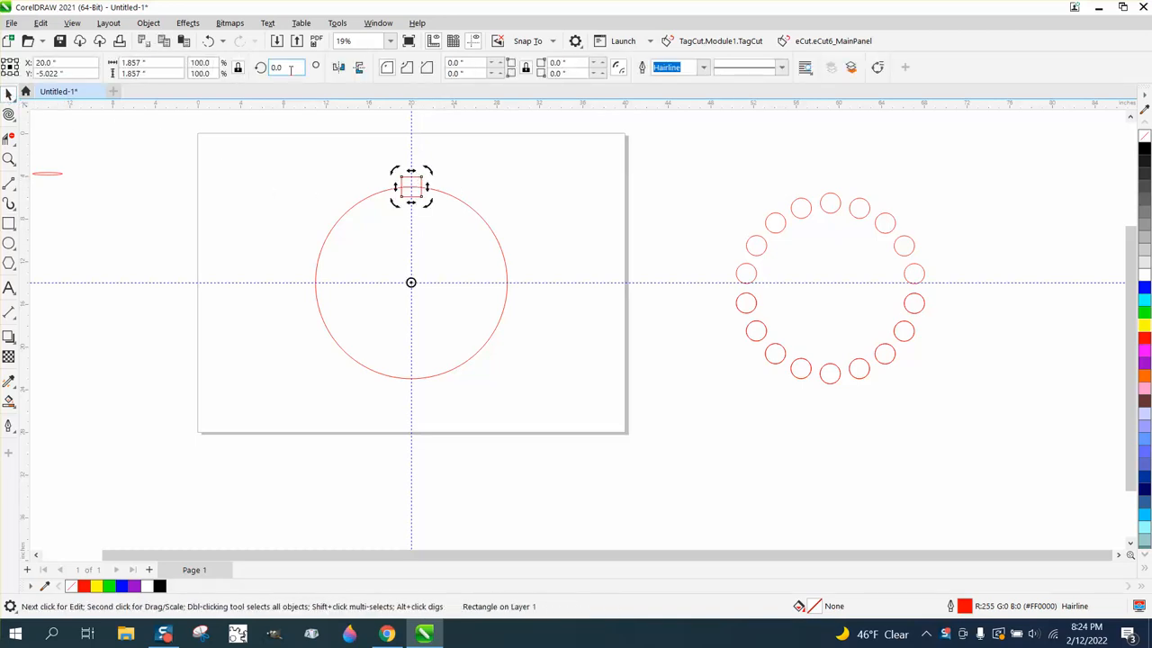
mouse_move(286, 68)
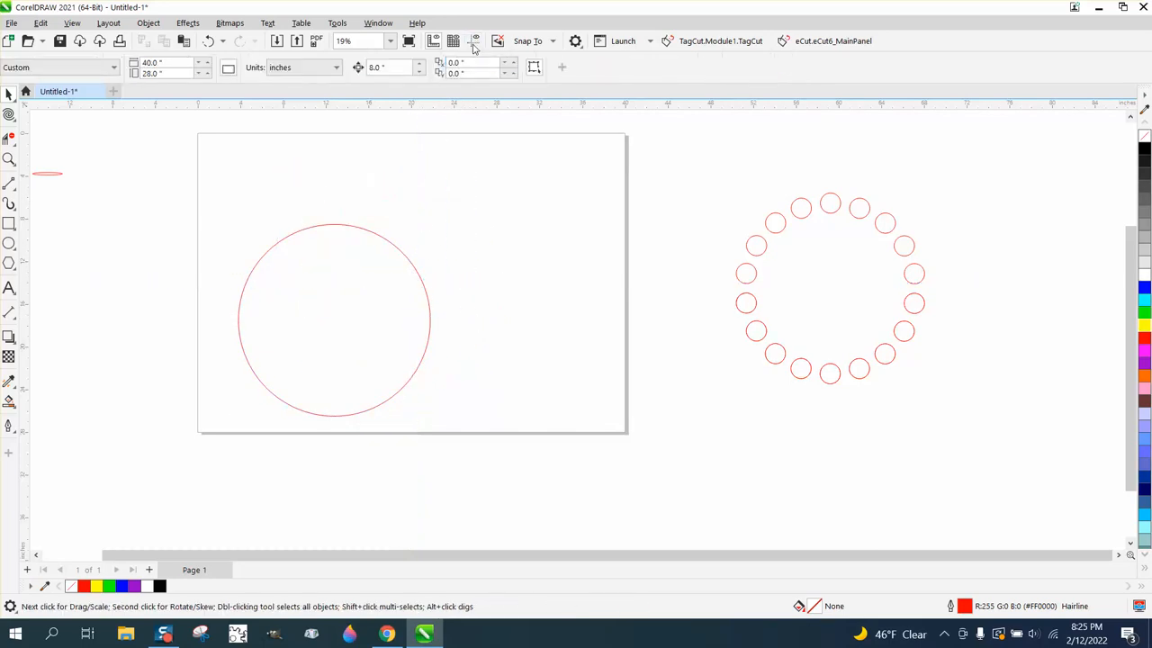
Move the circle slightly further left on the page.
left_click(335, 320)
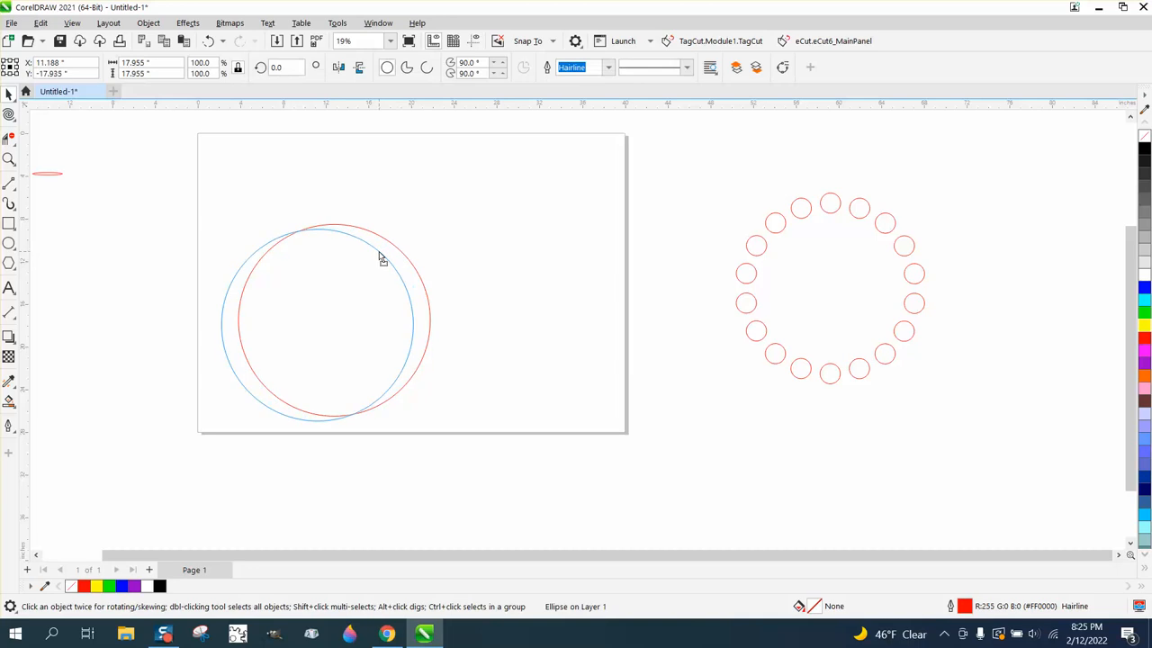
left_click(378, 256)
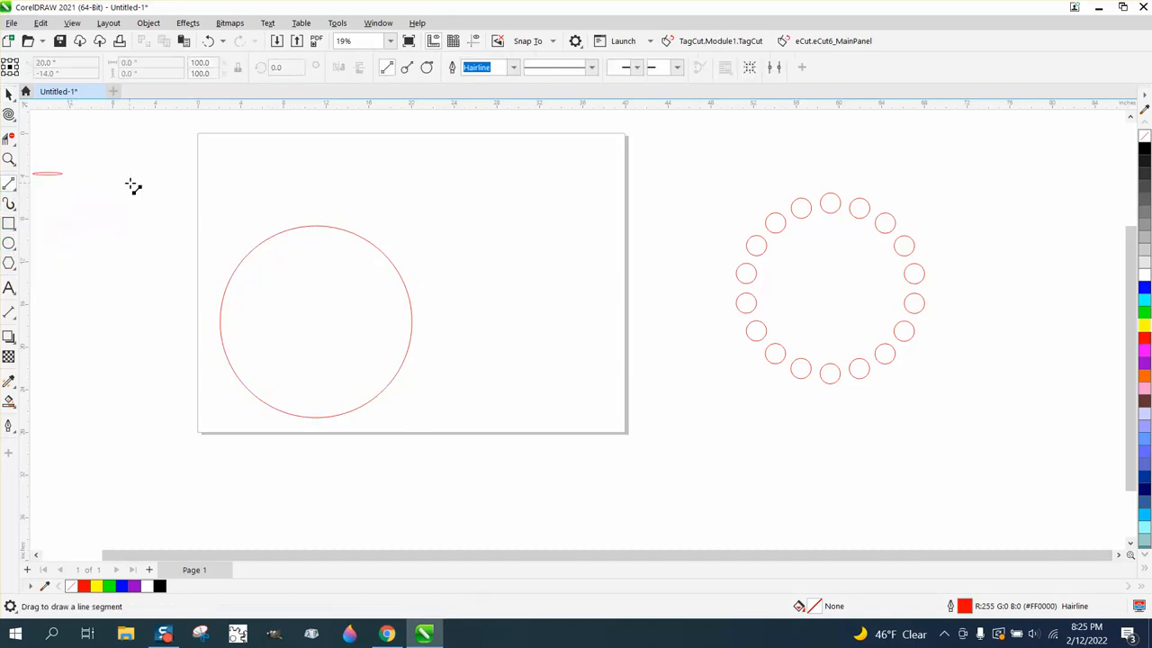
Draw a vertical 2-point line and snap it from the square down through the circle's centre.
left_click_drag(126, 202, 126, 432)
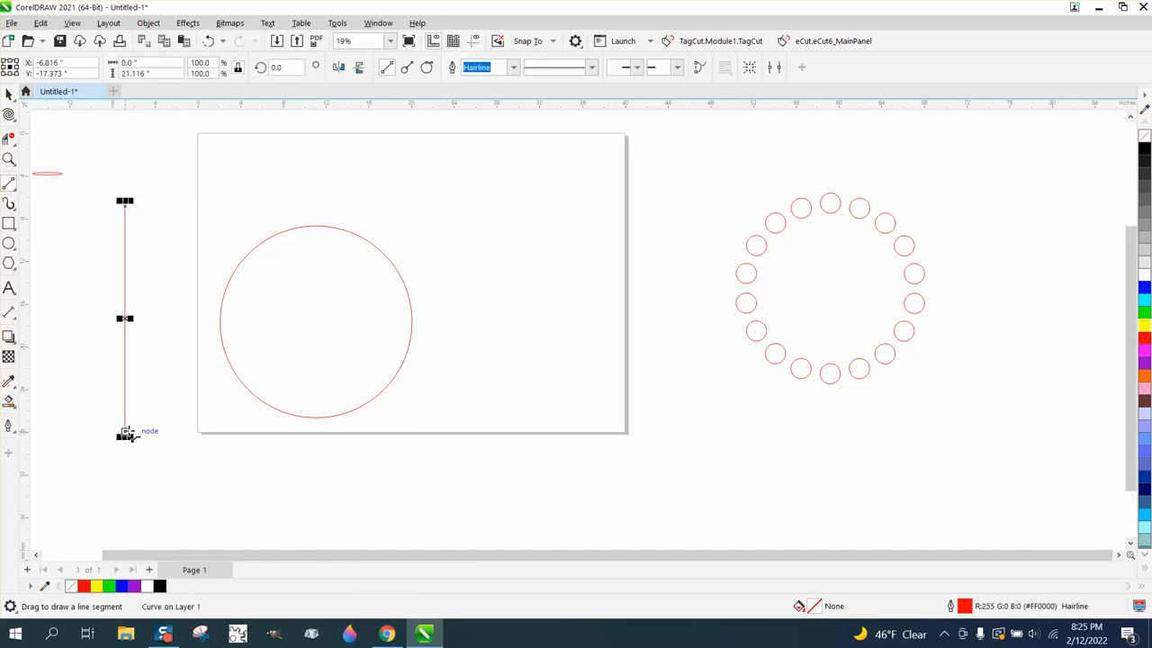
left_click_drag(126, 317, 411, 282)
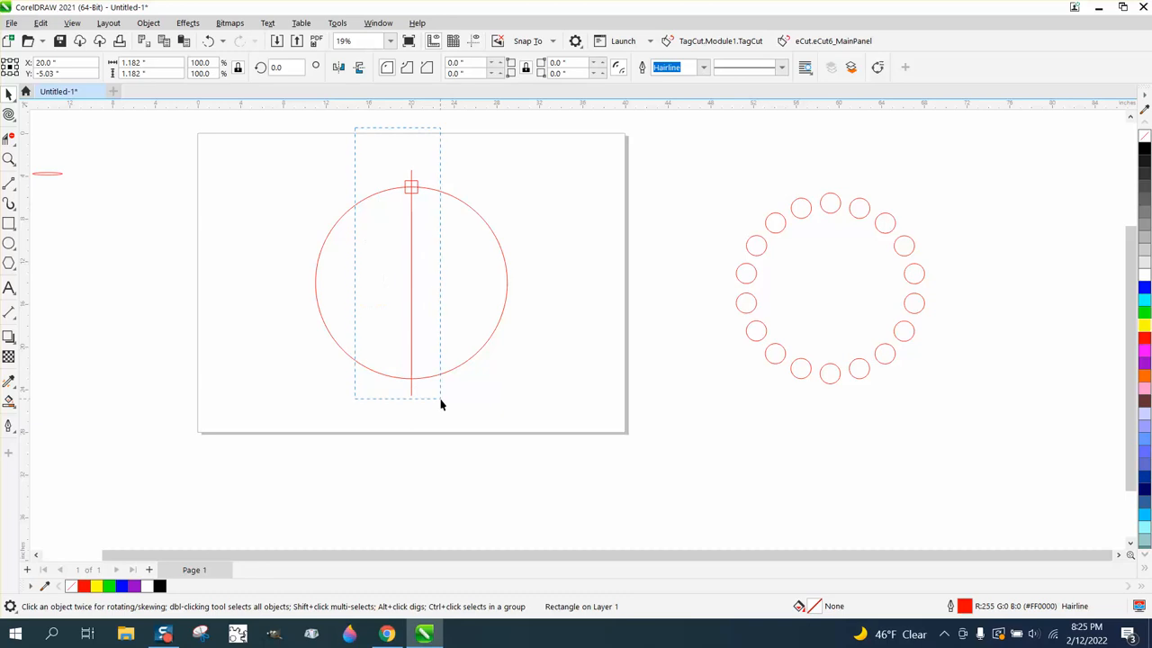
Group the square and its vertical line into one object via Object > Group.
left_click(147, 22)
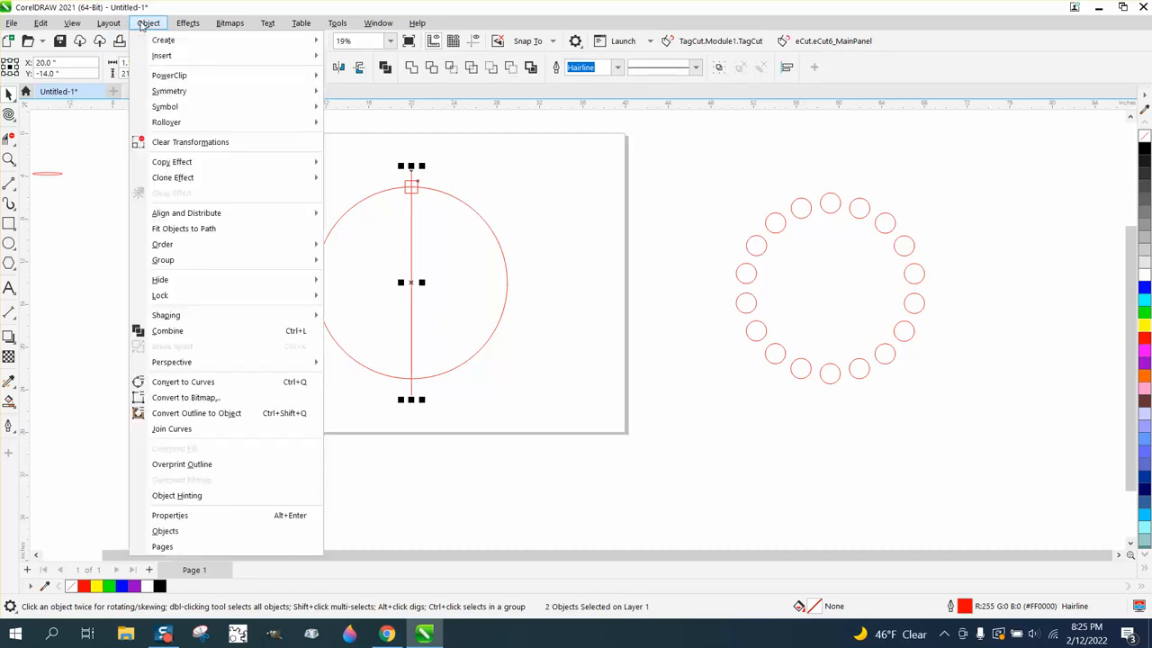
mouse_move(162, 259)
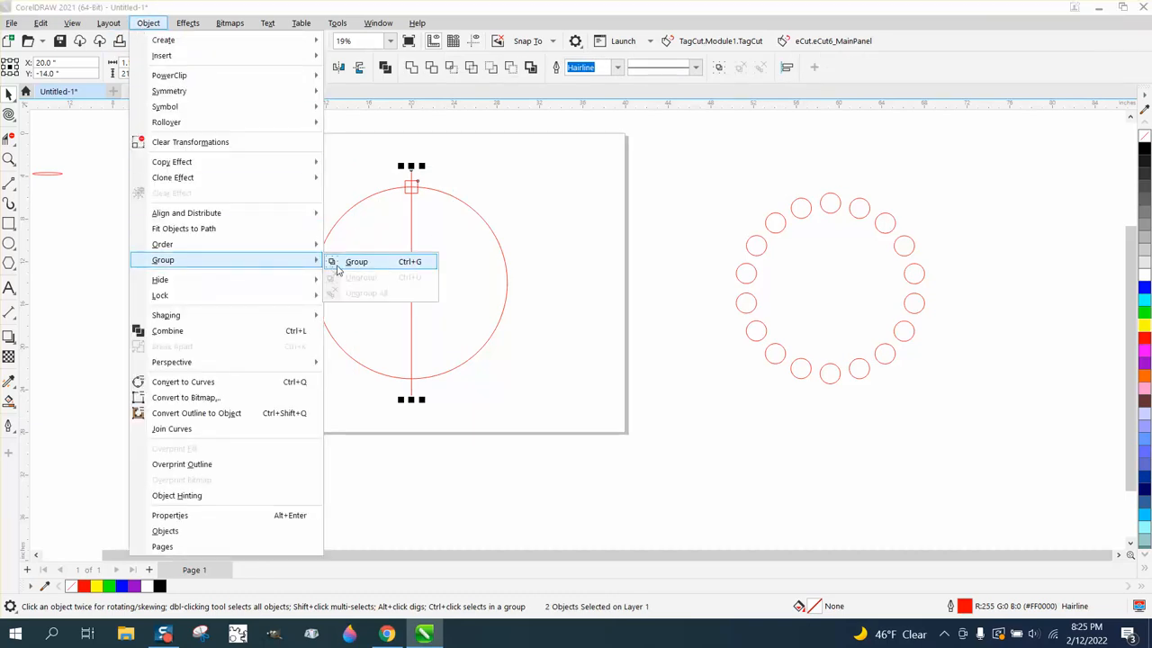
left_click(357, 261)
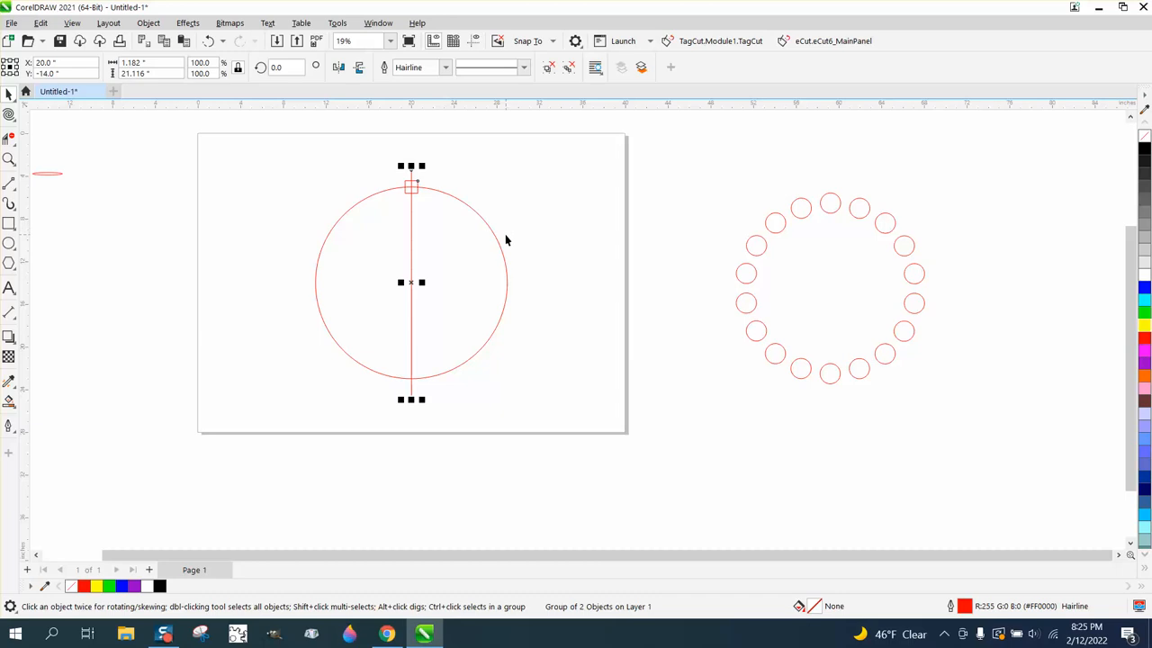
mouse_move(410, 281)
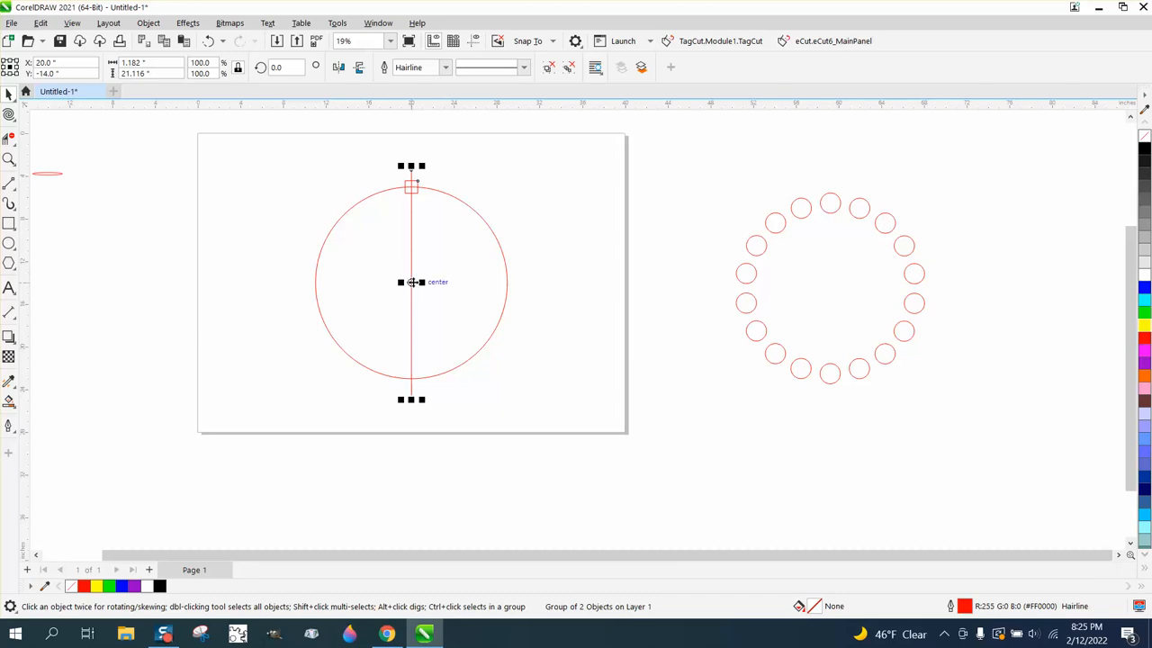
mouse_move(367, 281)
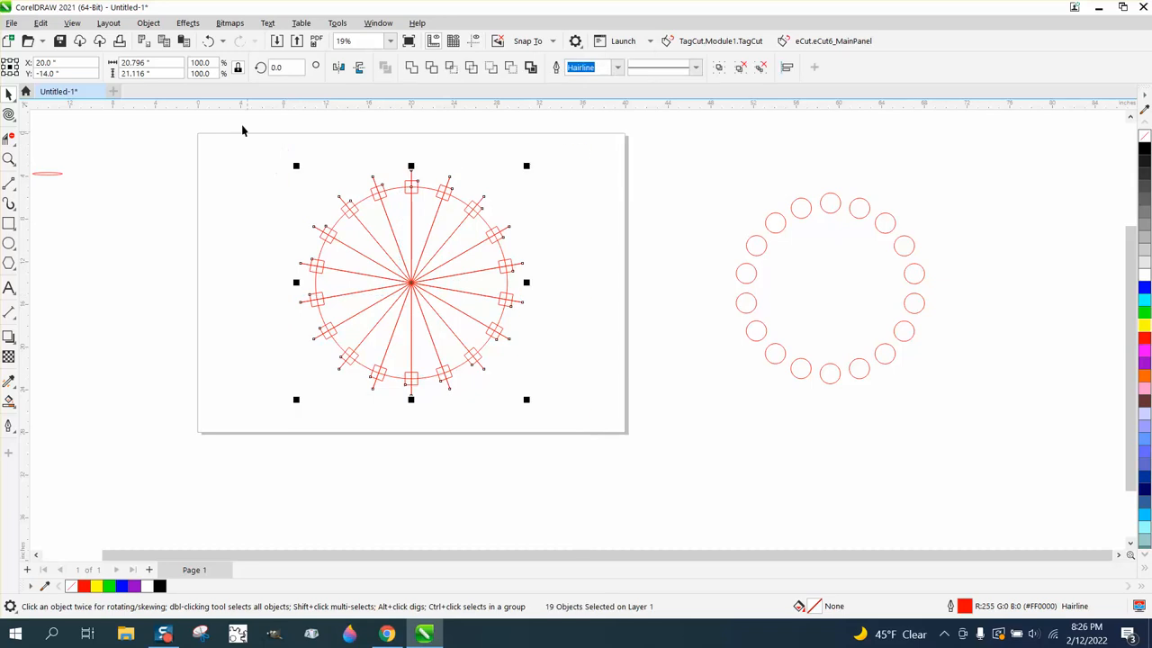
Clear the current selection before removing the lines and circle.
left_click(148, 21)
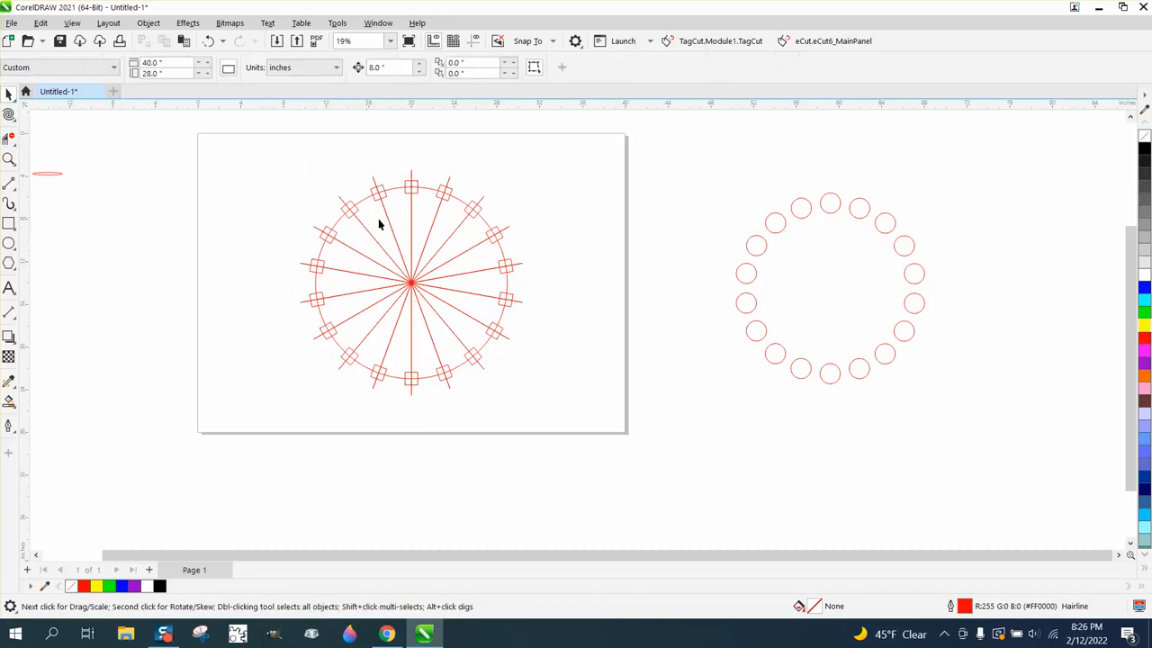
mouse_move(373, 234)
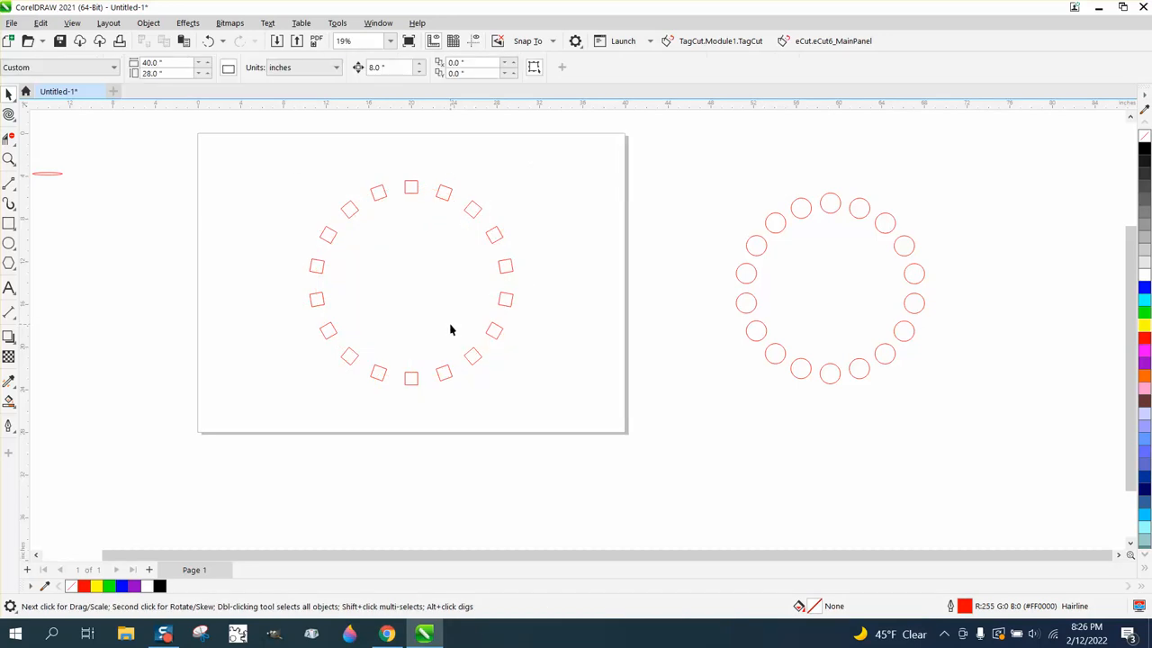
mouse_move(418, 277)
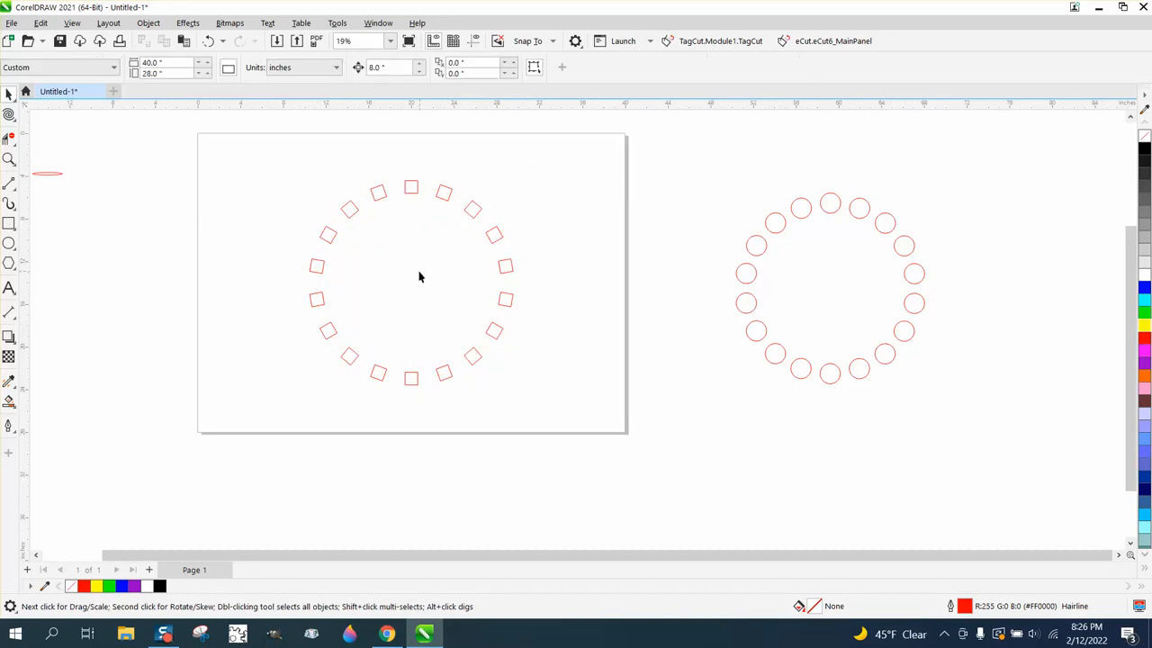
mouse_move(412, 288)
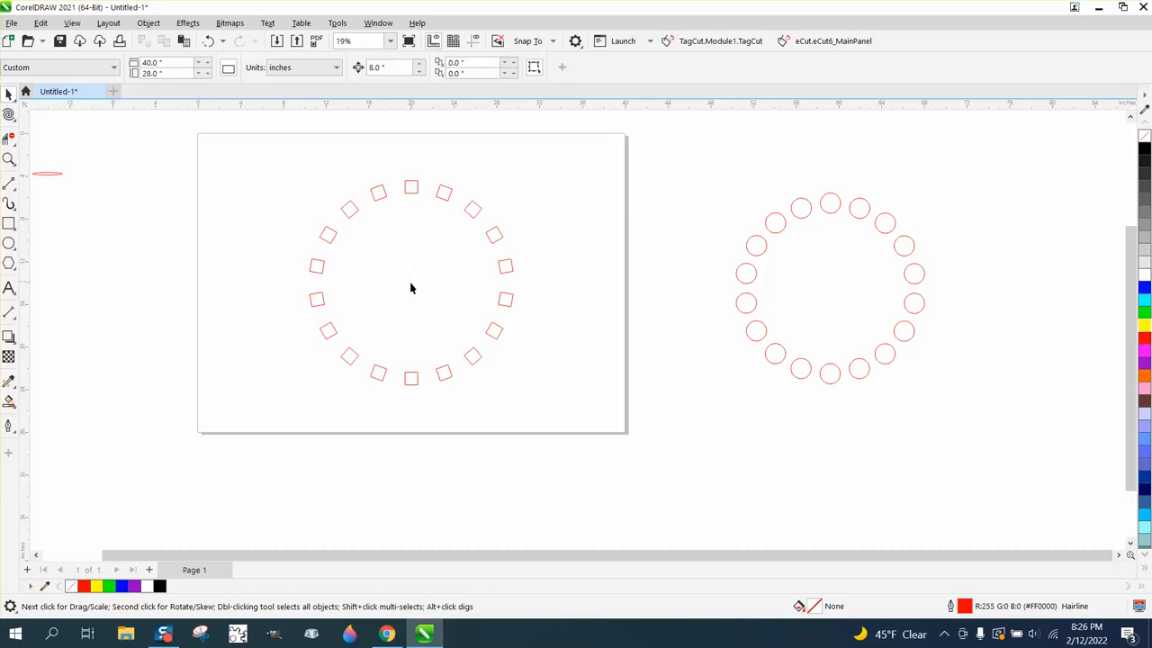
mouse_move(402, 292)
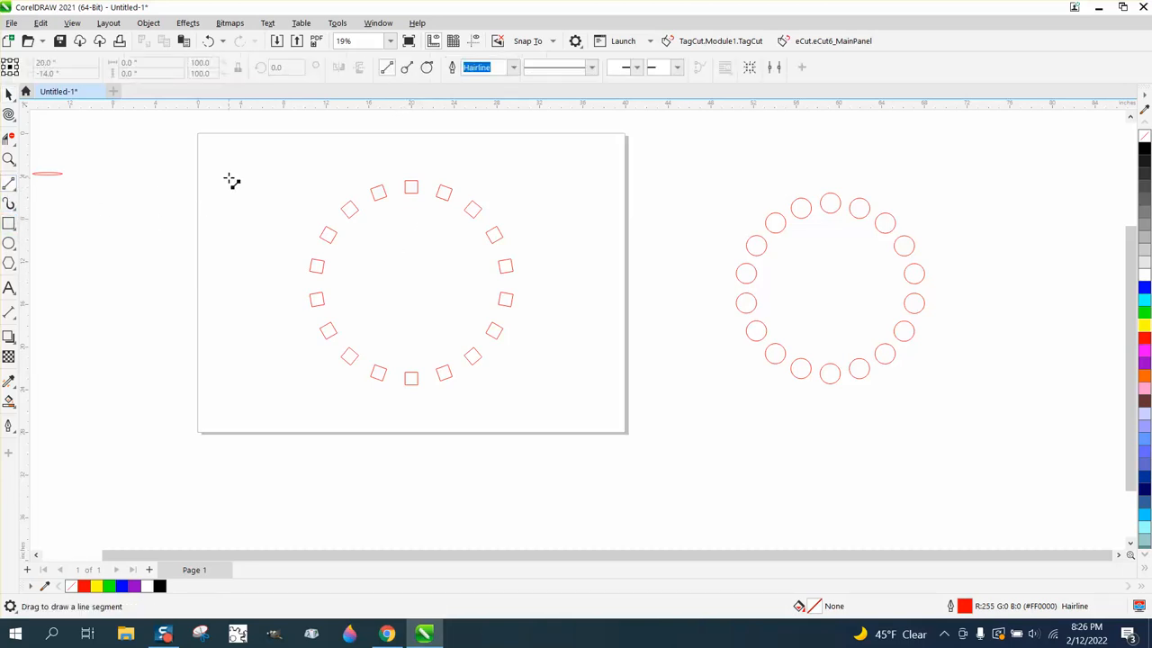
Draw a vertical line through the ring's centre from the top square to the bottom square.
left_click_drag(410, 166, 410, 399)
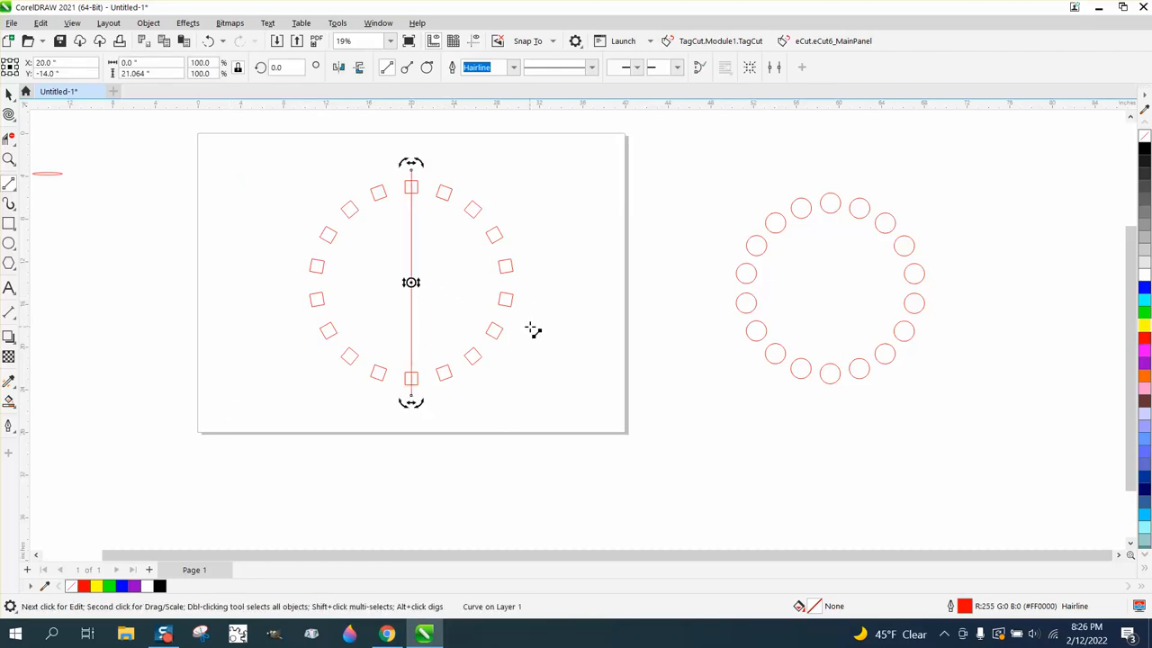
mouse_move(169, 182)
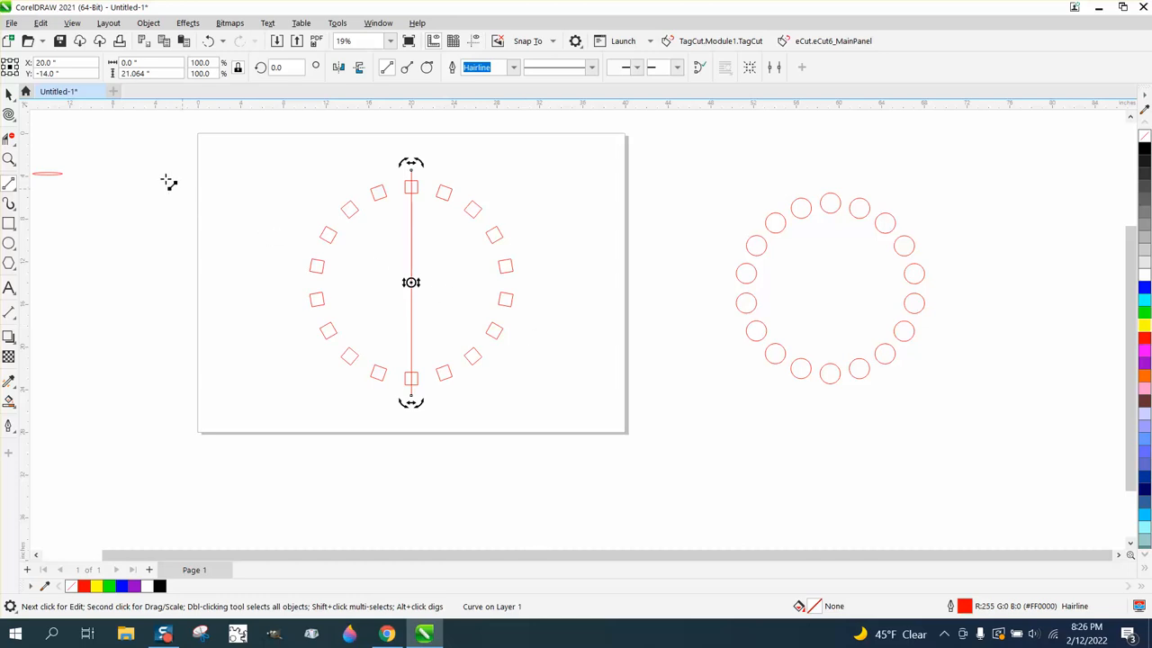